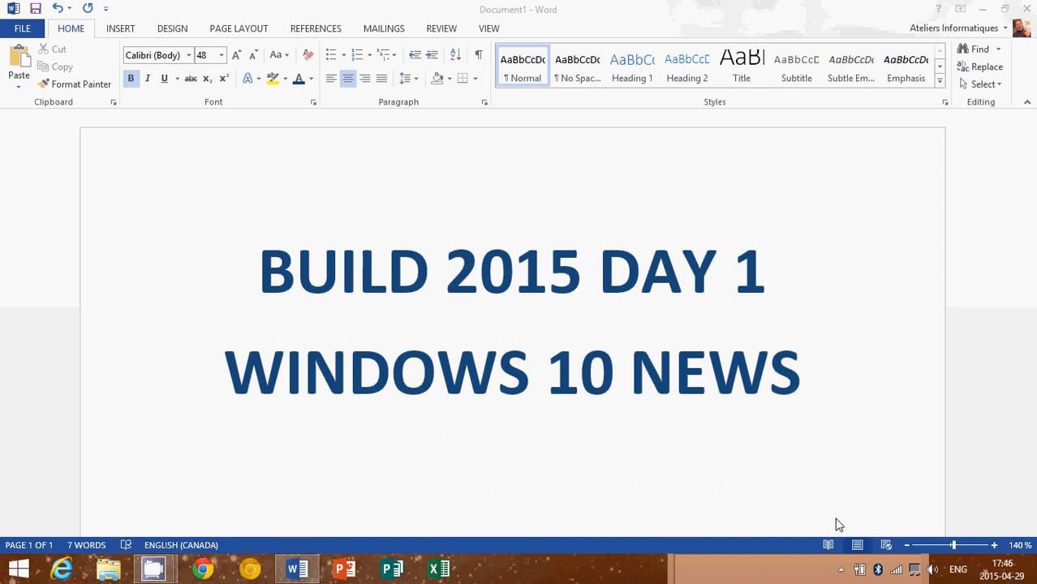
{"action": "mouse_move", "coordinate": [549, 576]}
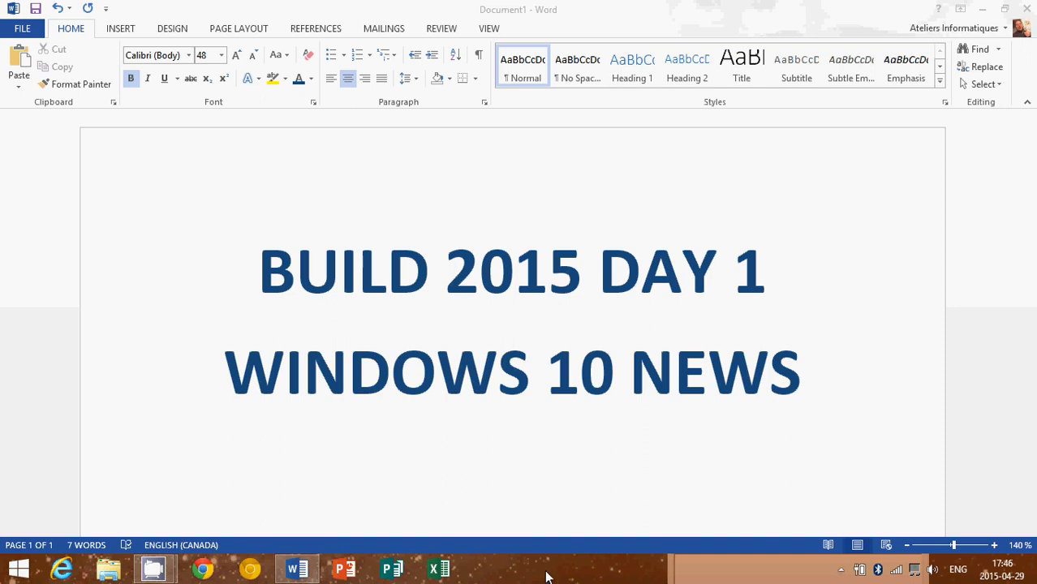